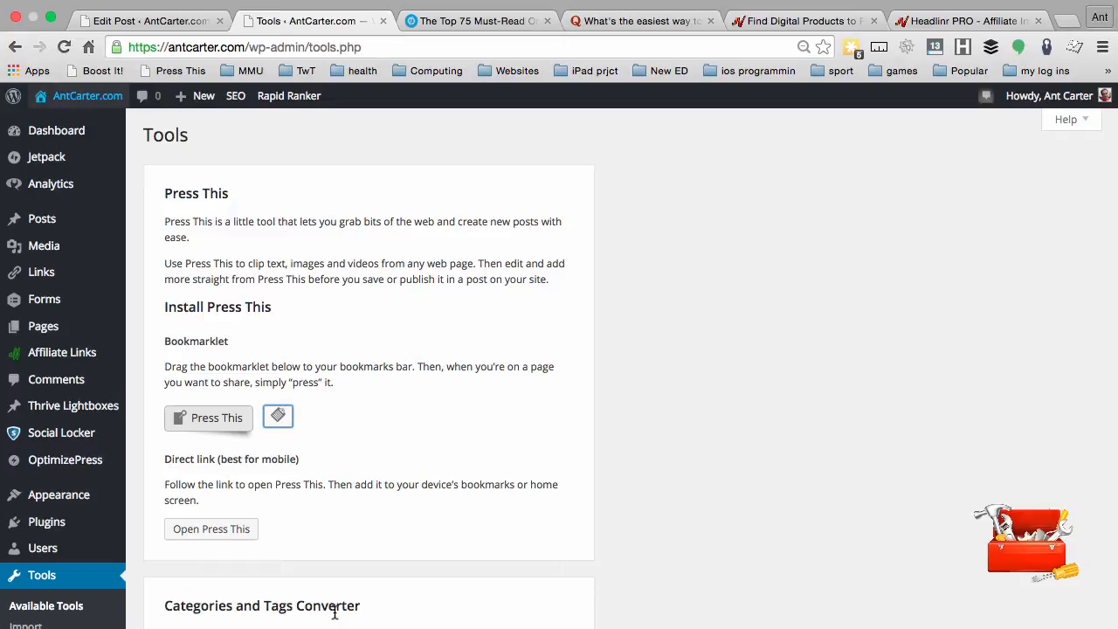
- Add the Press This bookmarklet from Tools to the browser's bookmarks bar
scroll(down, 3)
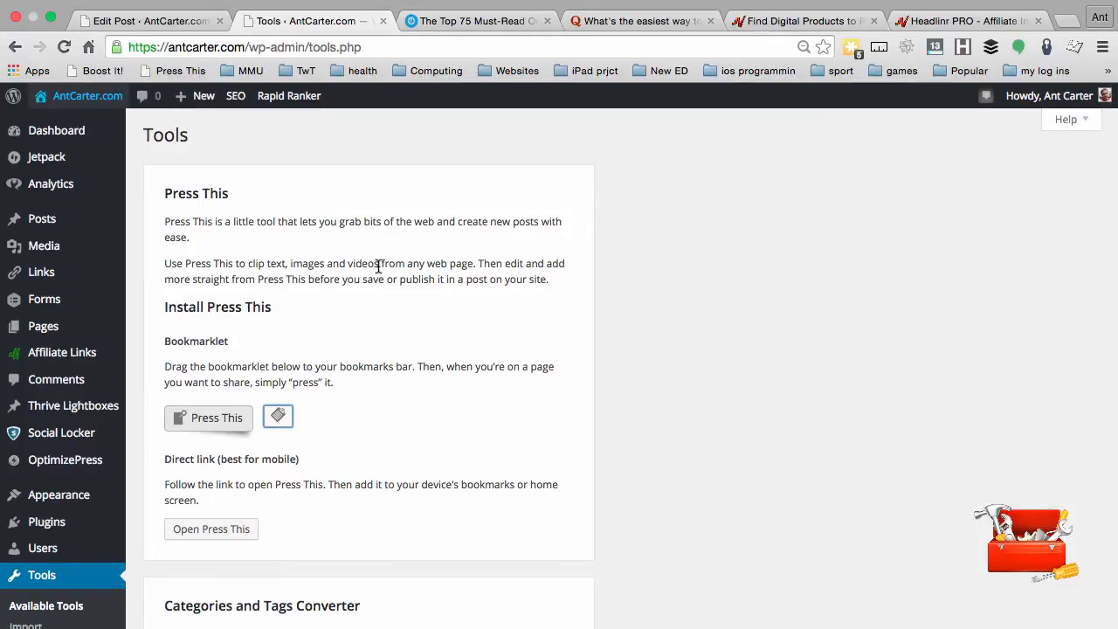
right_click(166, 70)
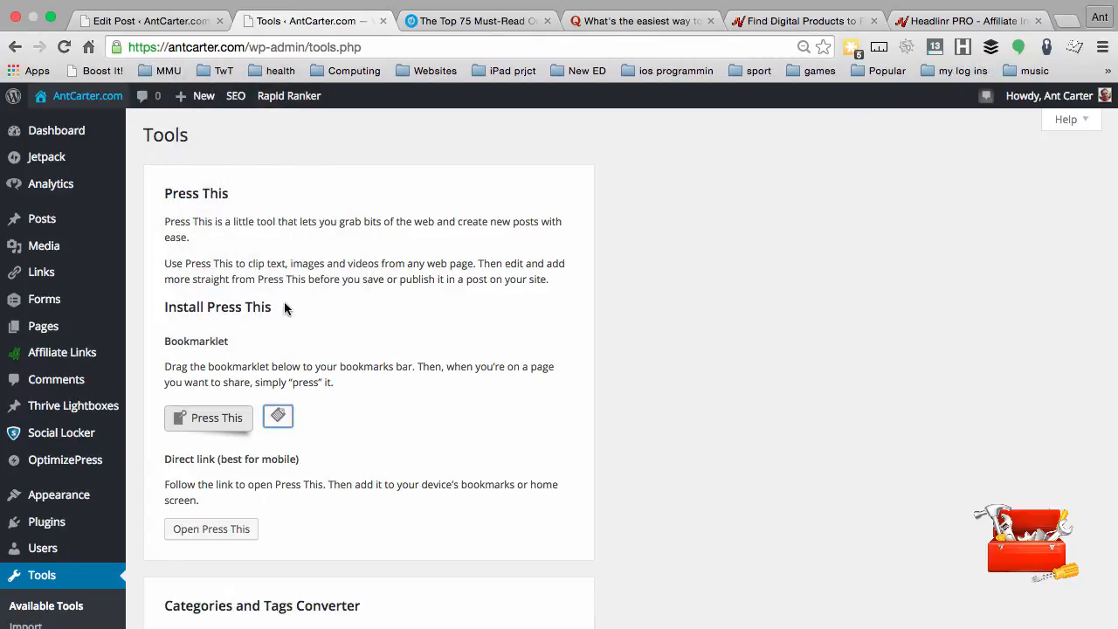
mouse_move(283, 356)
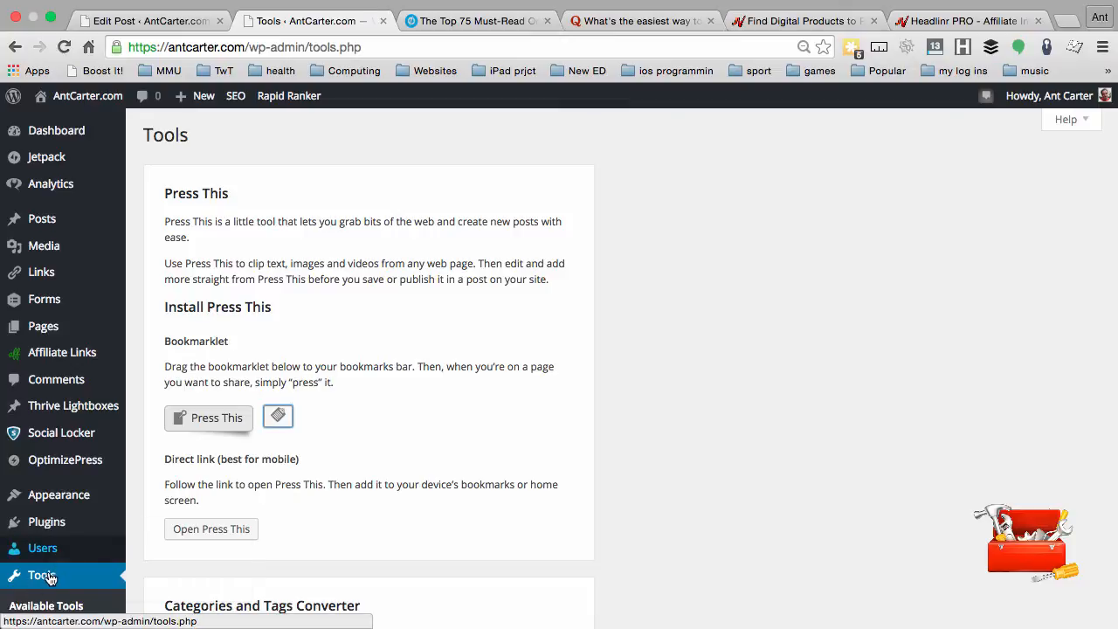
scroll(down, 3)
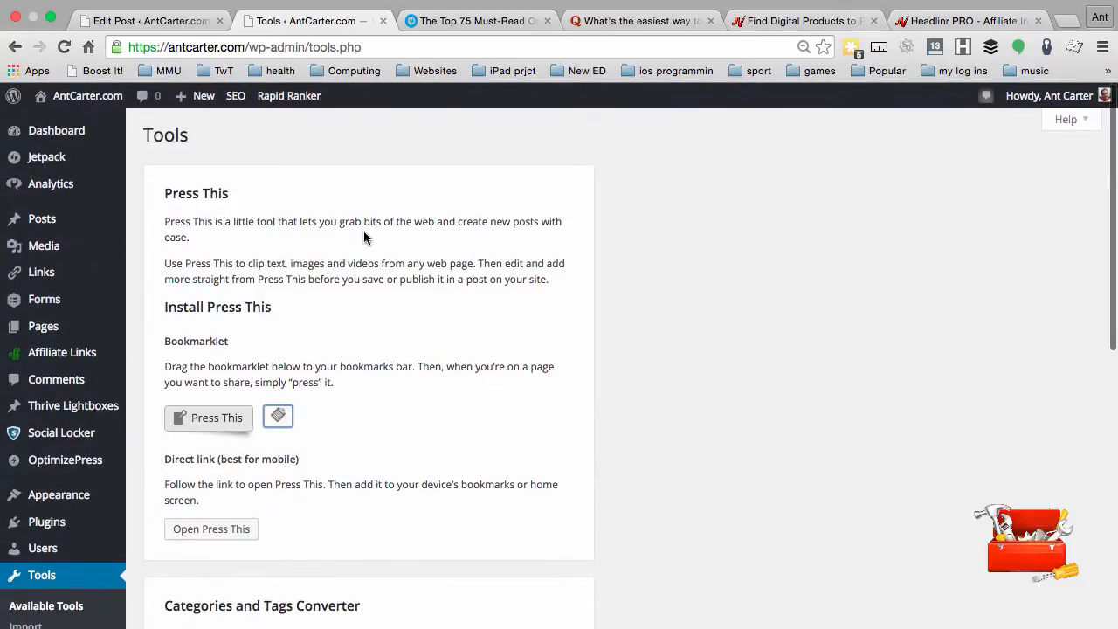
mouse_move(246, 180)
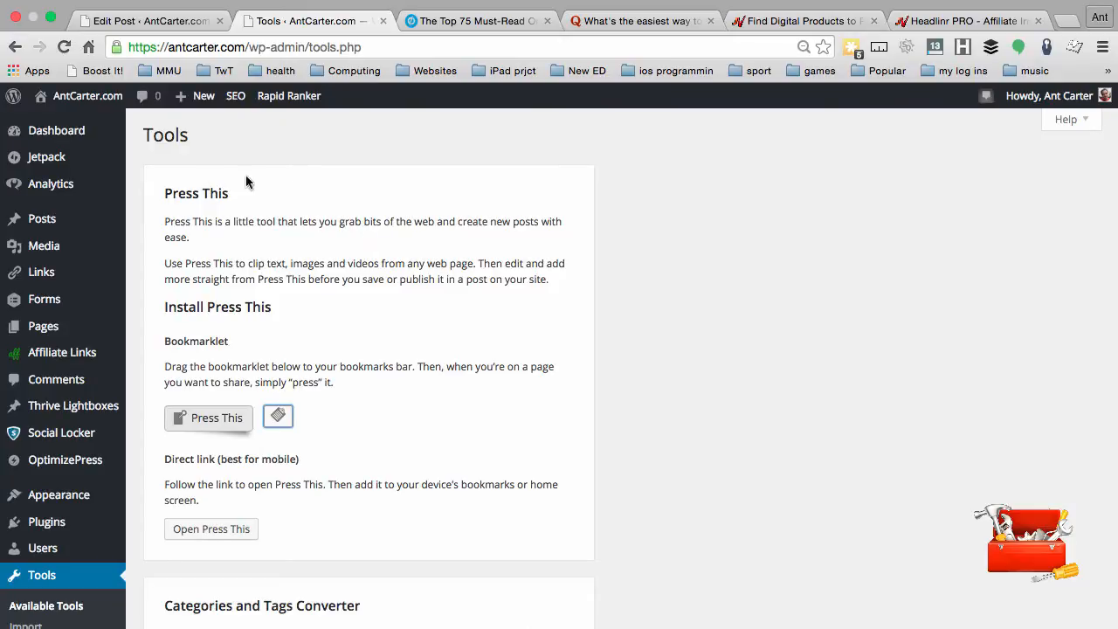
mouse_move(236, 305)
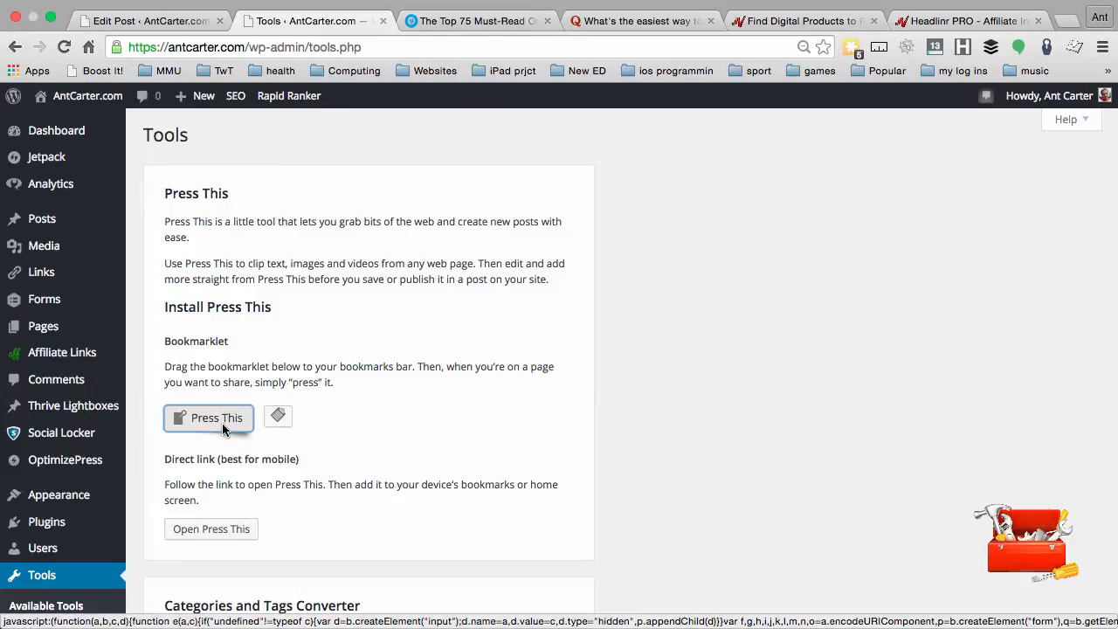
mouse_move(216, 418)
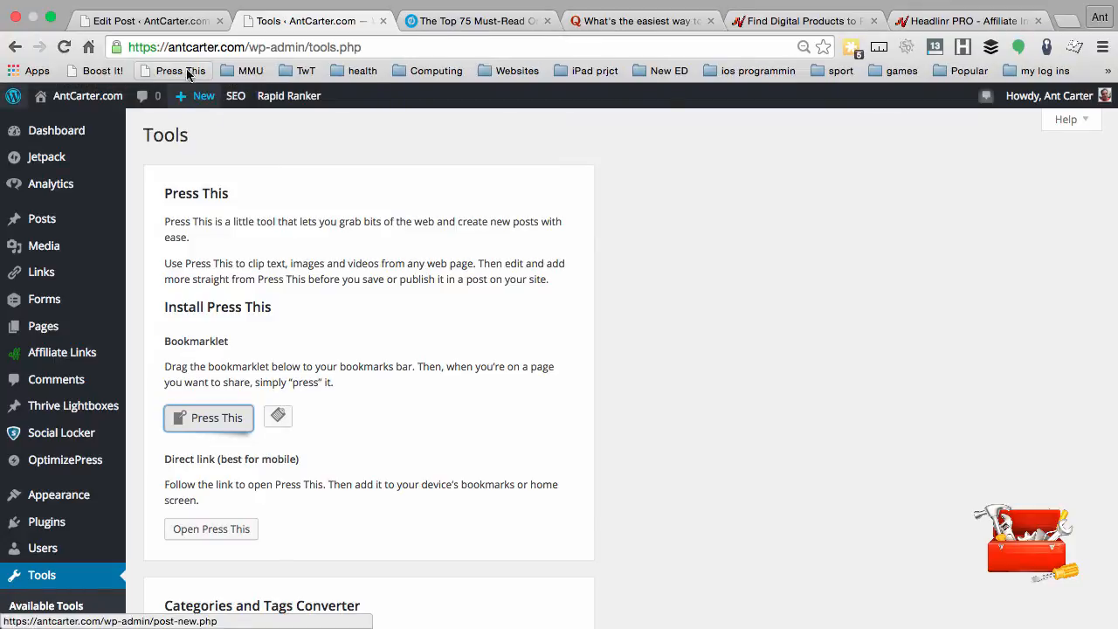
click(202, 95)
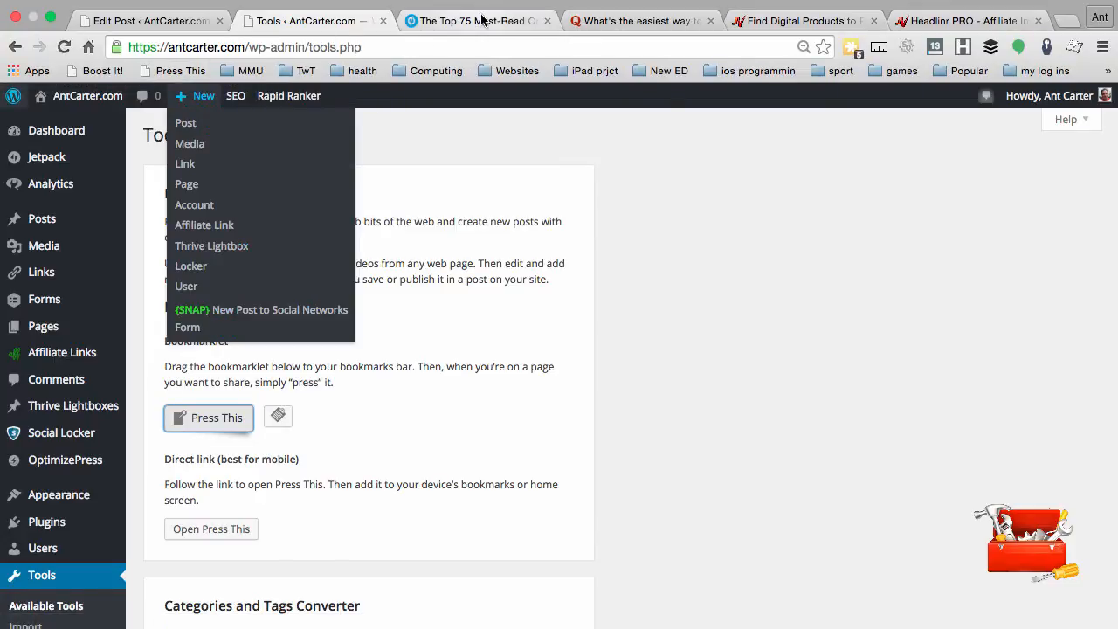
- Show the Unbounce 'Top 75 Must-Read Online Marketing Blogs' article from its top
click(475, 21)
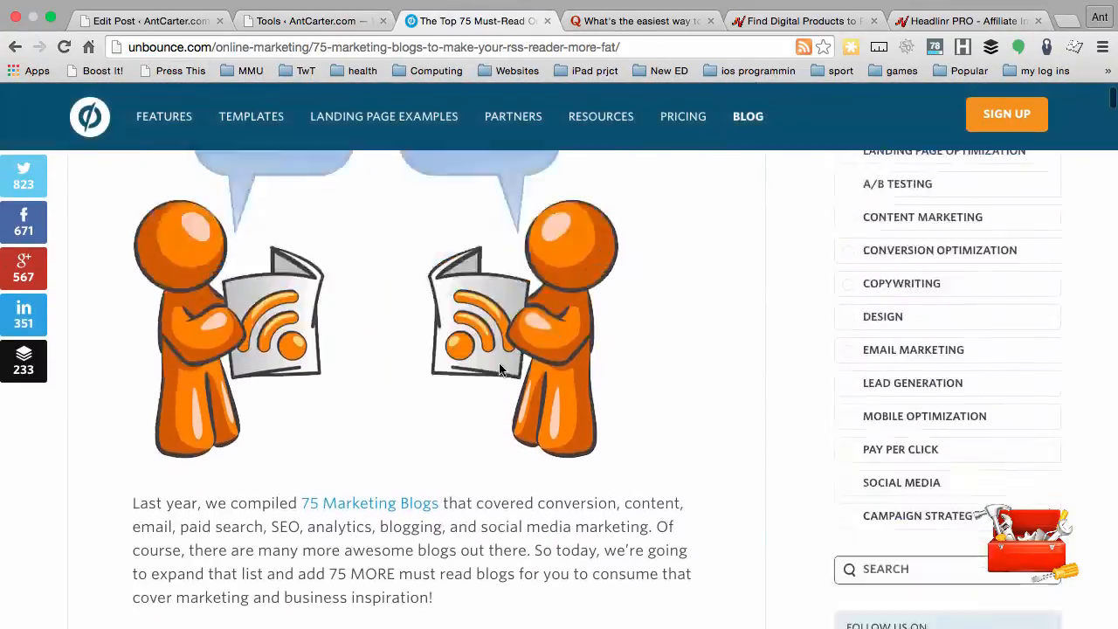
scroll(up, 3)
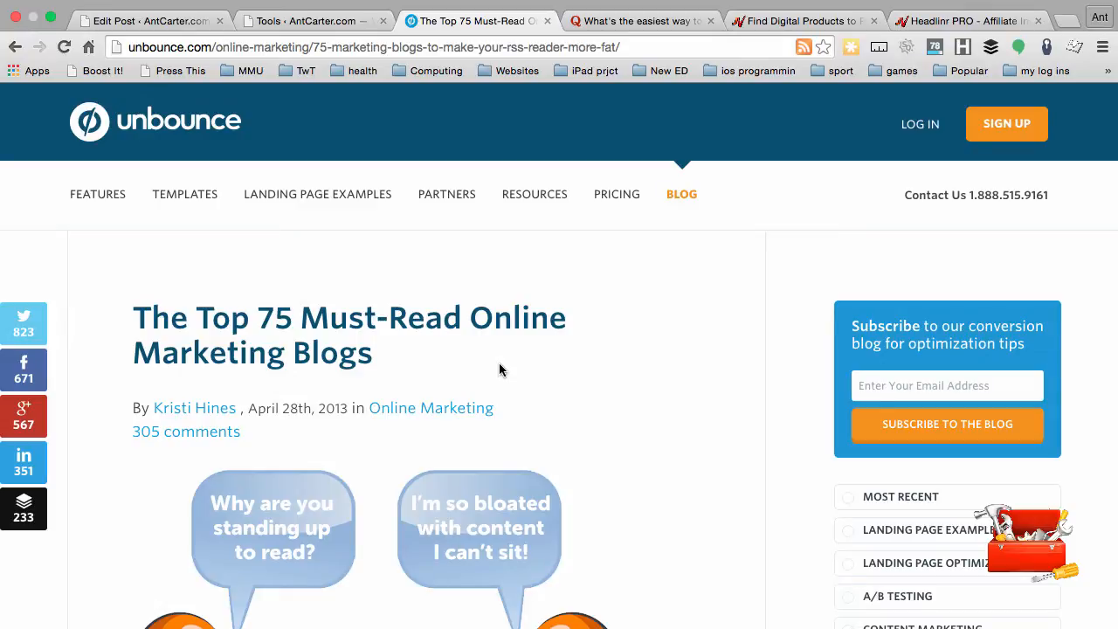
mouse_move(429, 213)
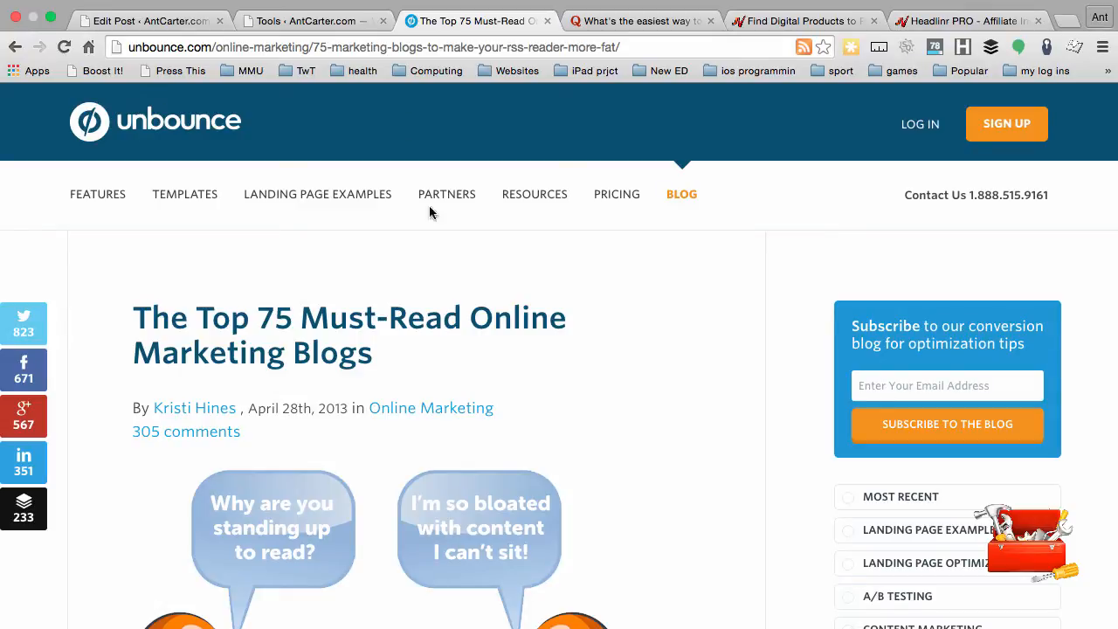
mouse_move(173, 77)
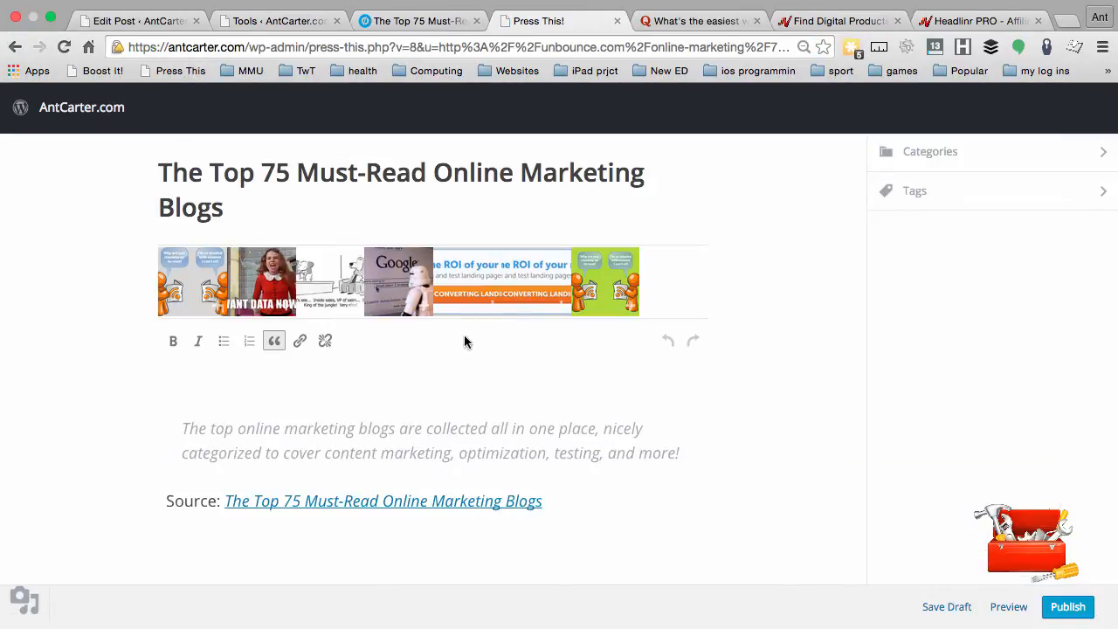
mouse_move(379, 365)
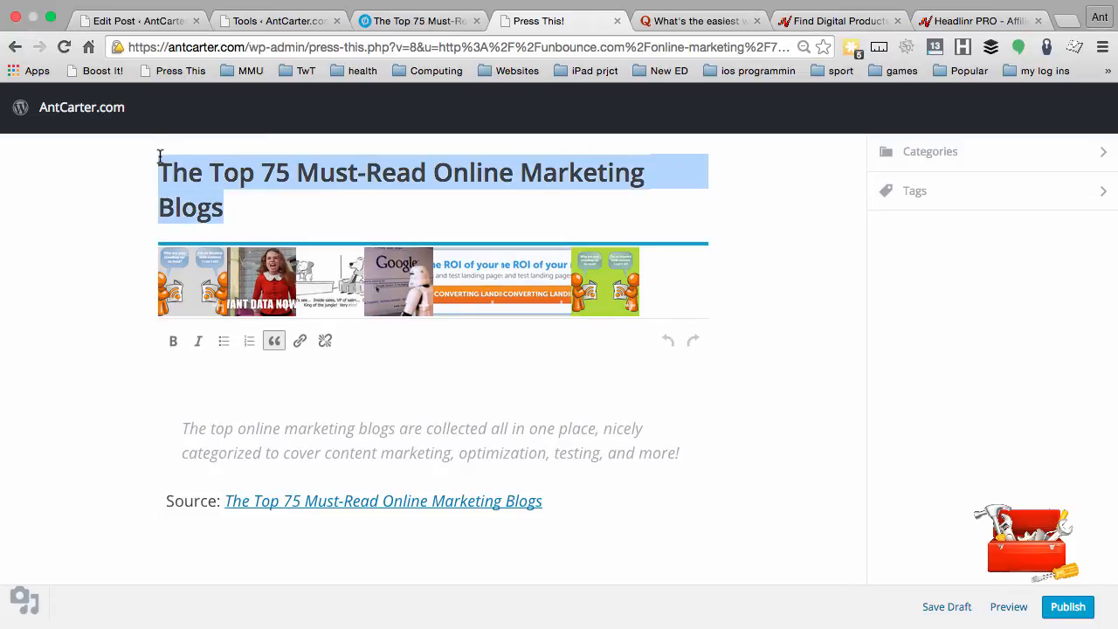
- Clip the article with Press This and place its two-readers cartoon in the draft body
double_click(194, 428)
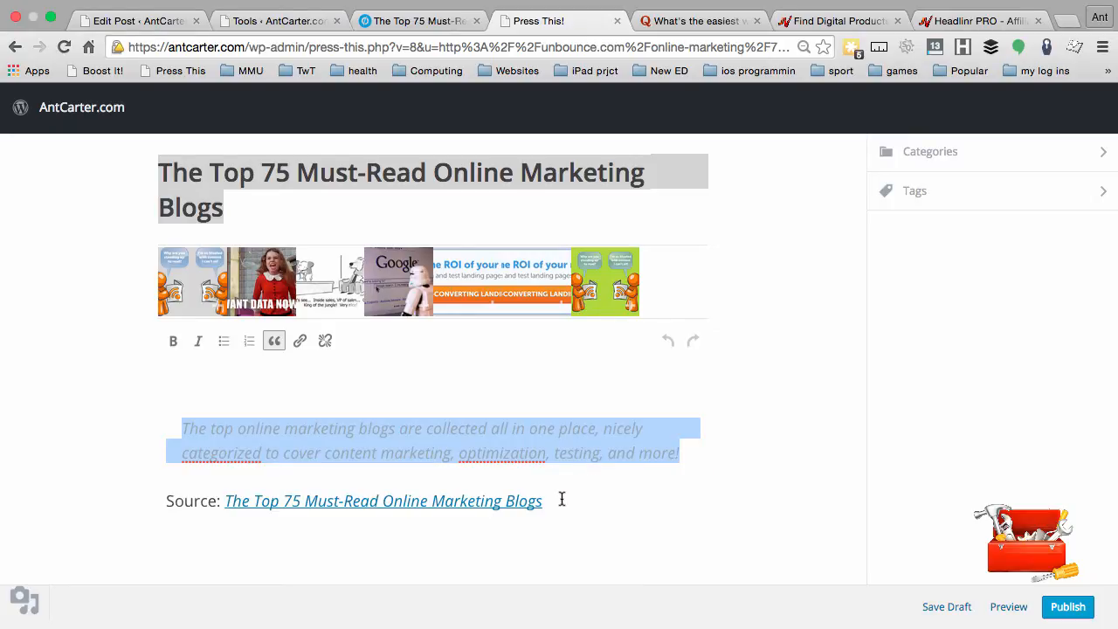
click(562, 499)
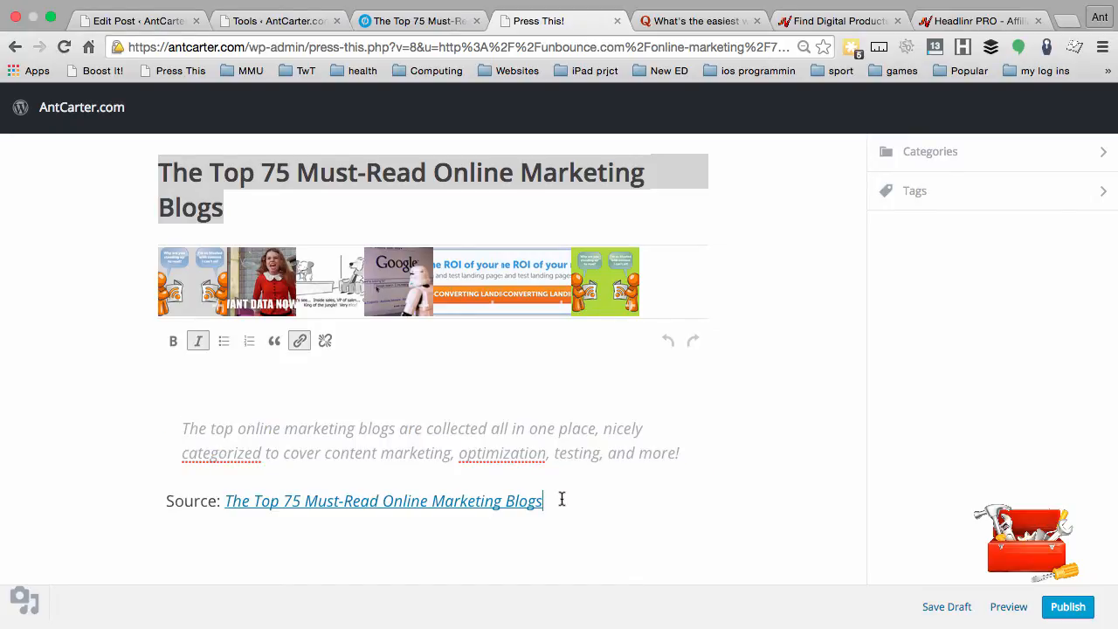
drag(542, 500, 223, 499)
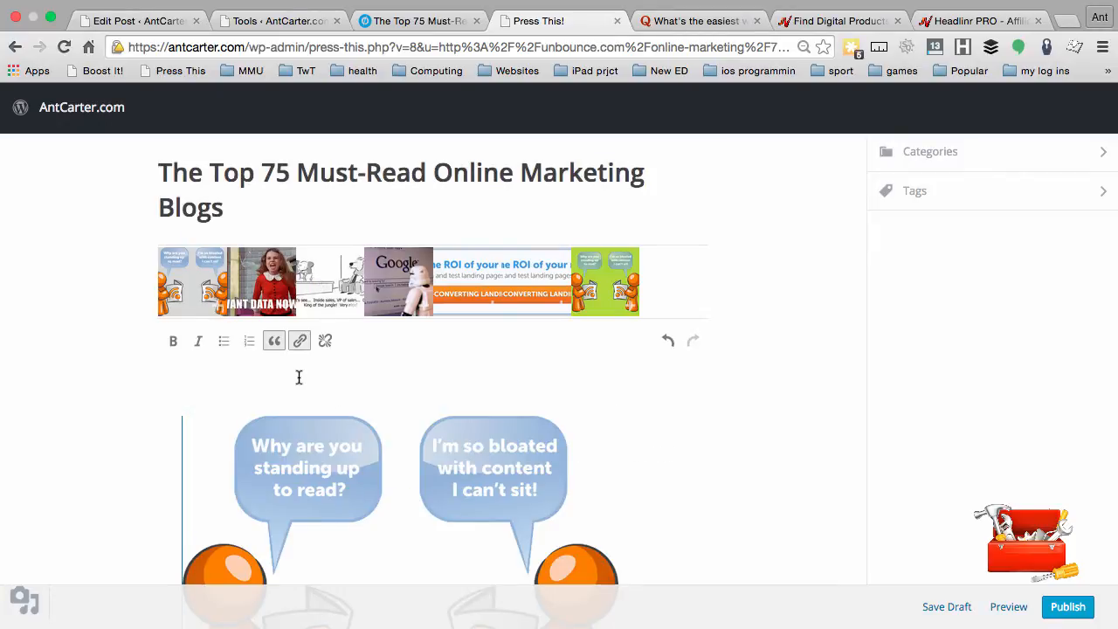
mouse_move(273, 341)
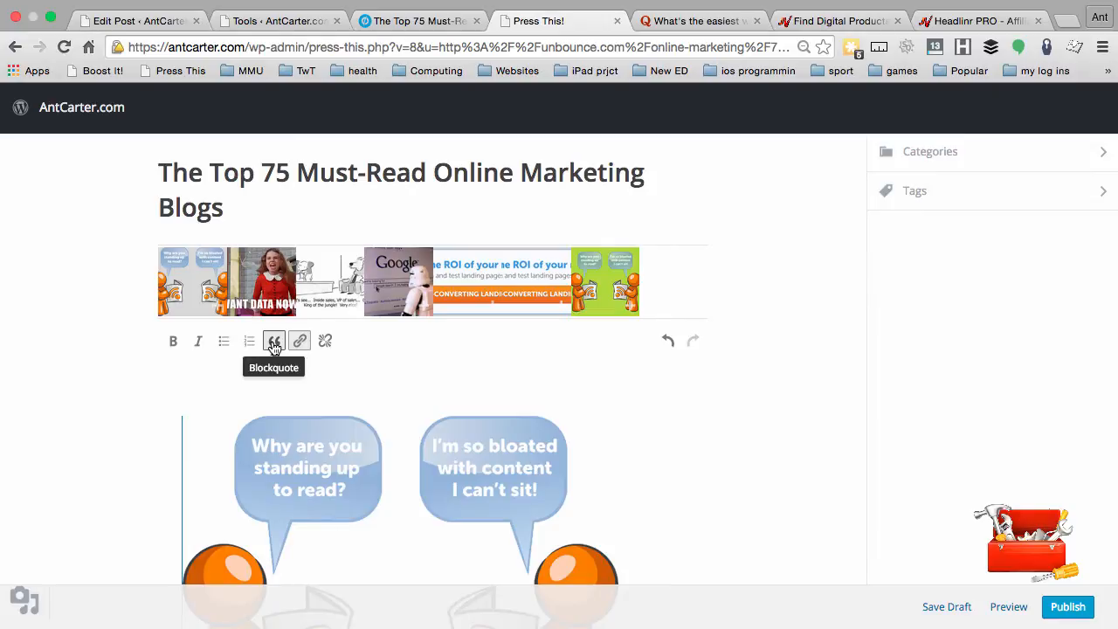
- Write intro paragraphs introducing the post topic, why it is interesting, and my own thoughts
click(274, 341)
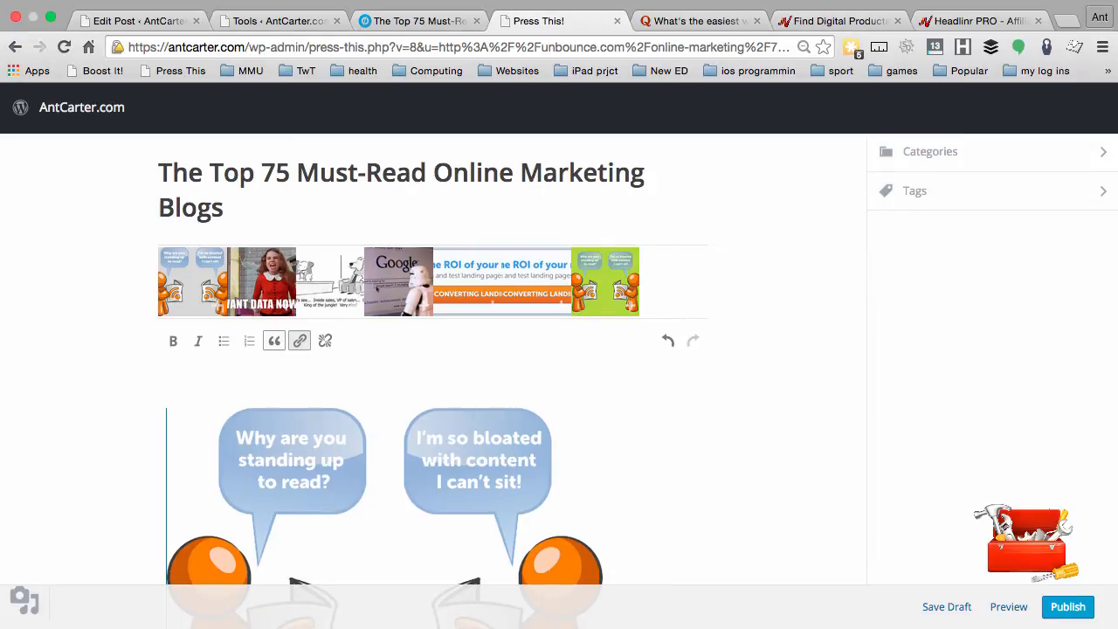
scroll(down, 3)
text(Here I might int)
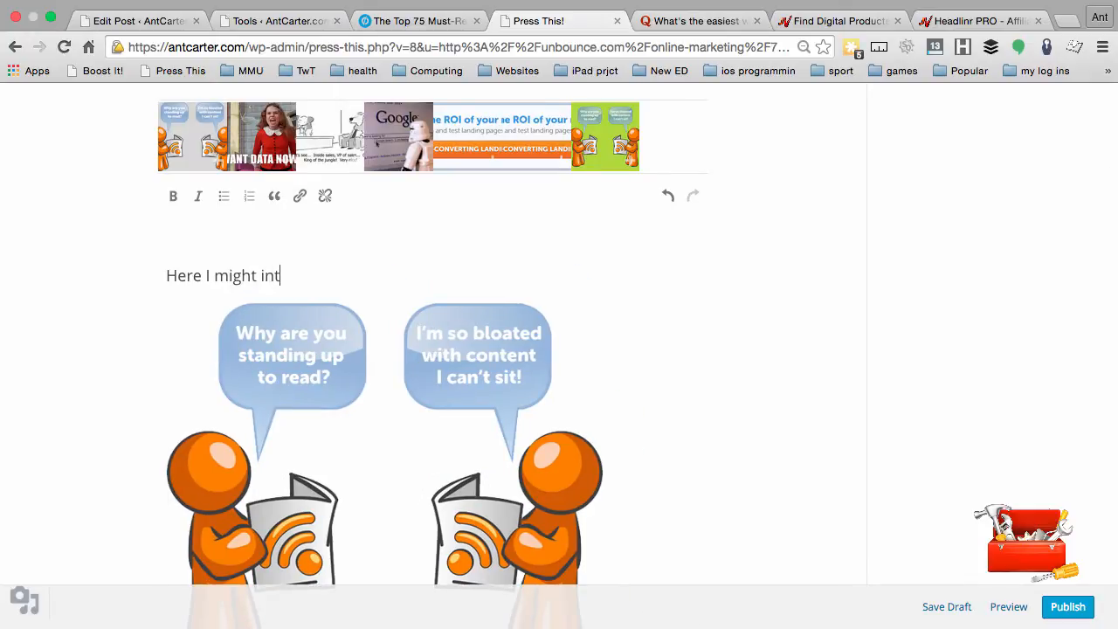
text(roduce the)
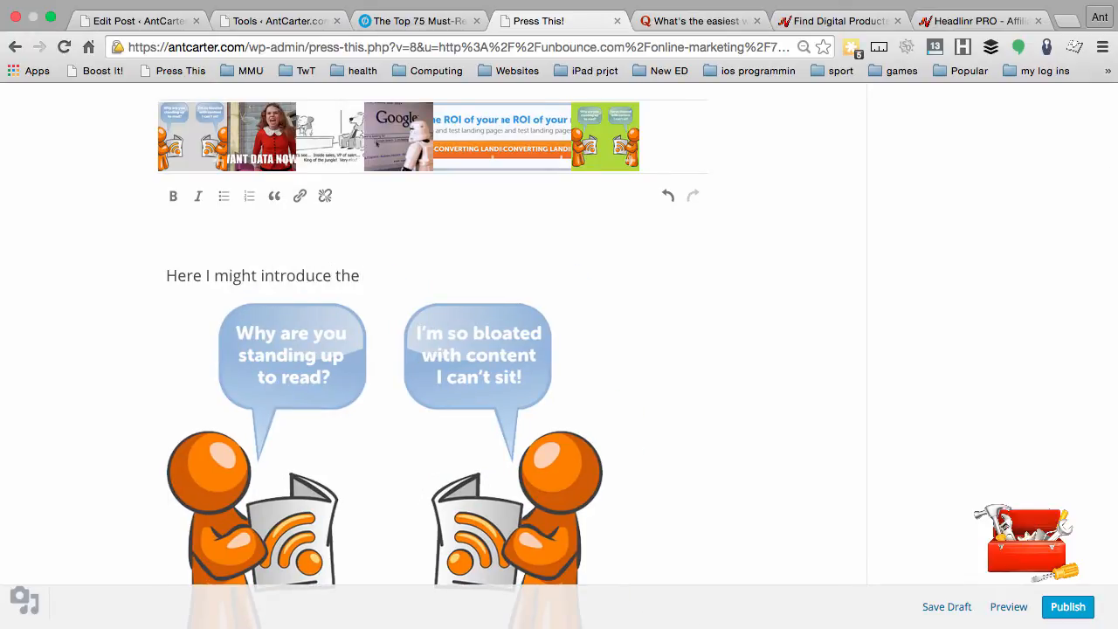
text(topic of the post - explaining why t)
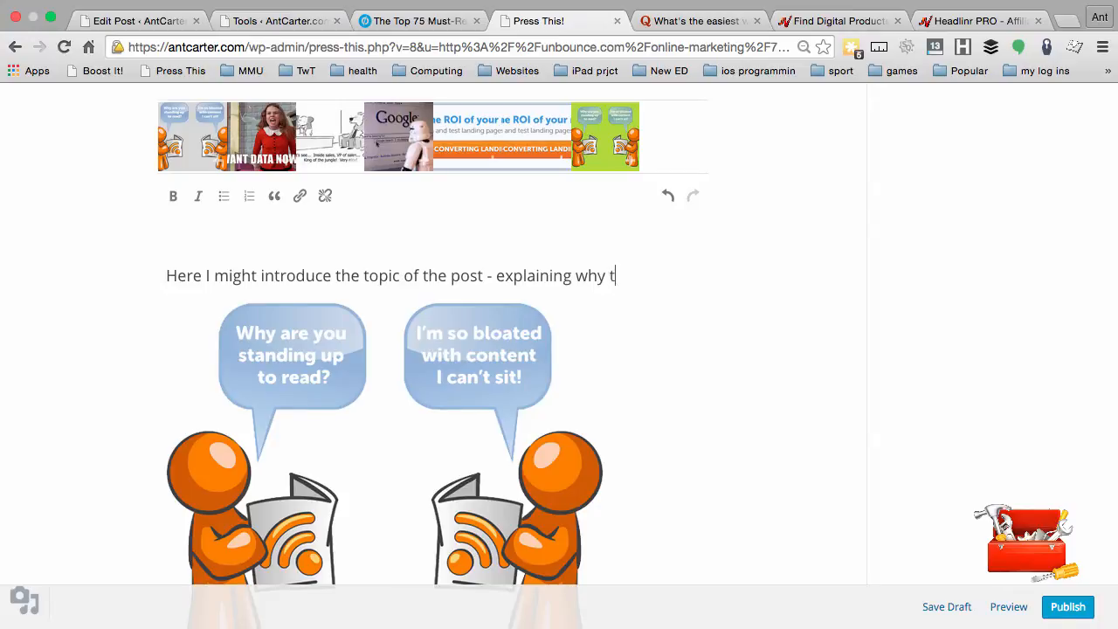
text(his is in)
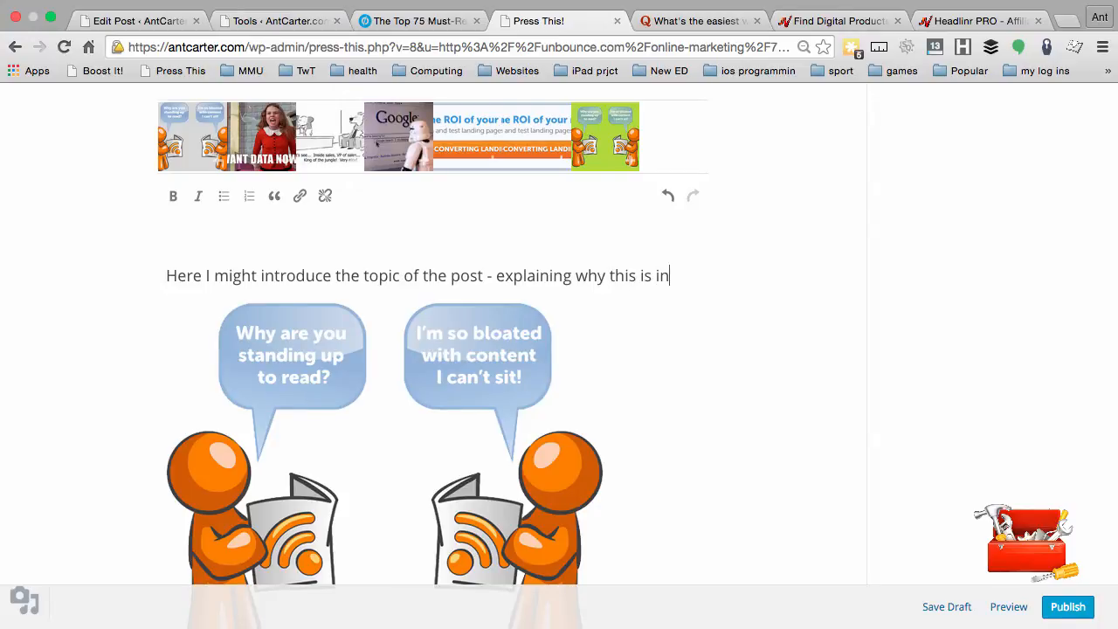
text(interesting or top)
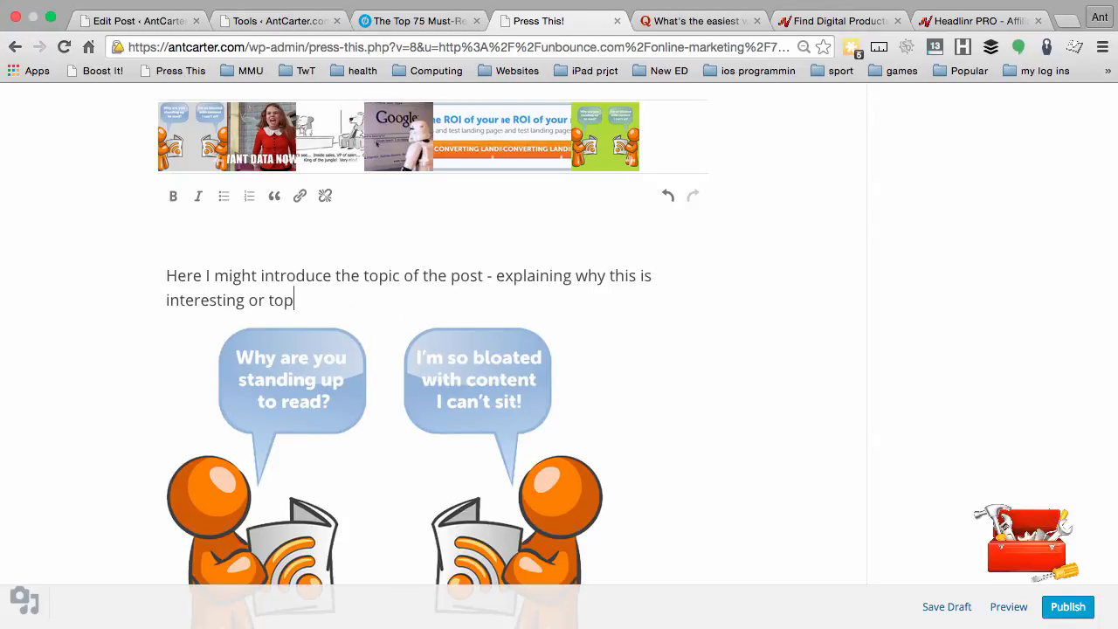
text(ical)
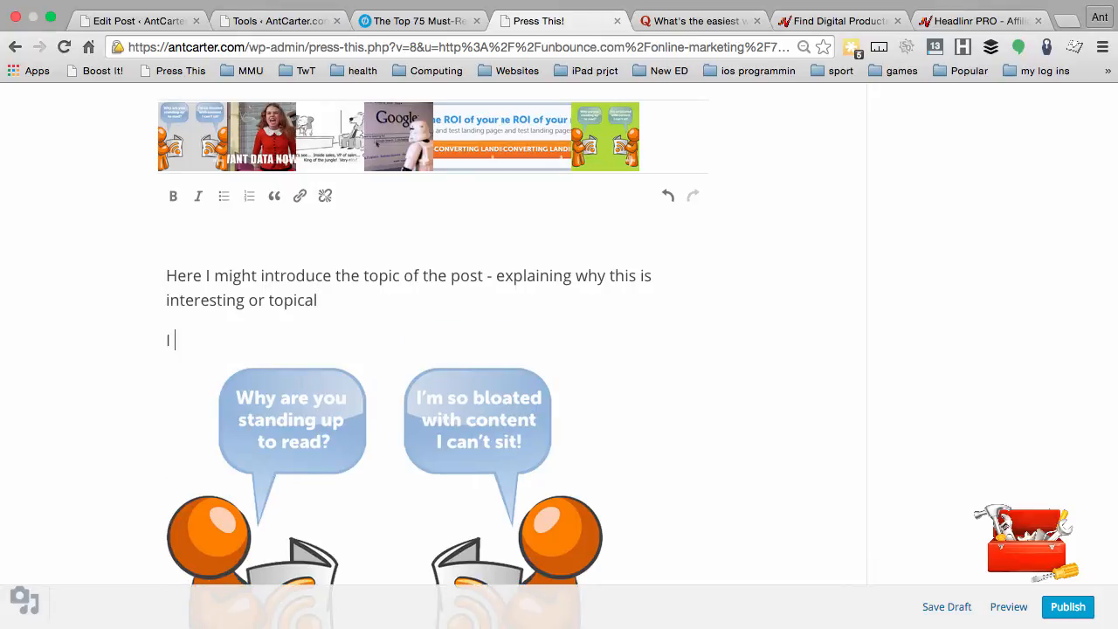
text(might incl)
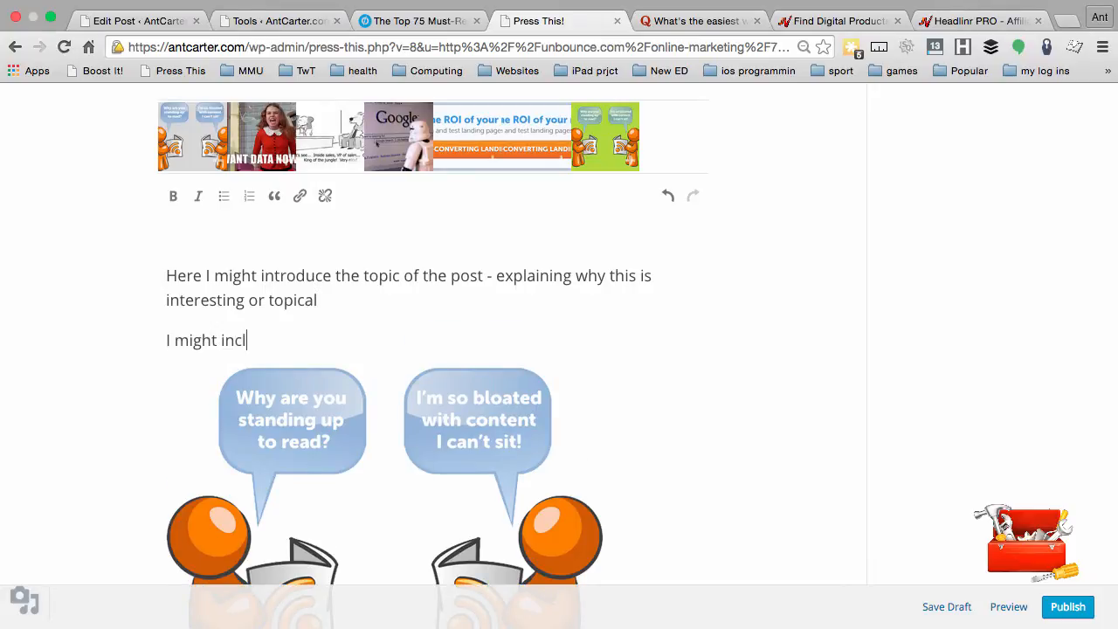
text(ude my own throu)
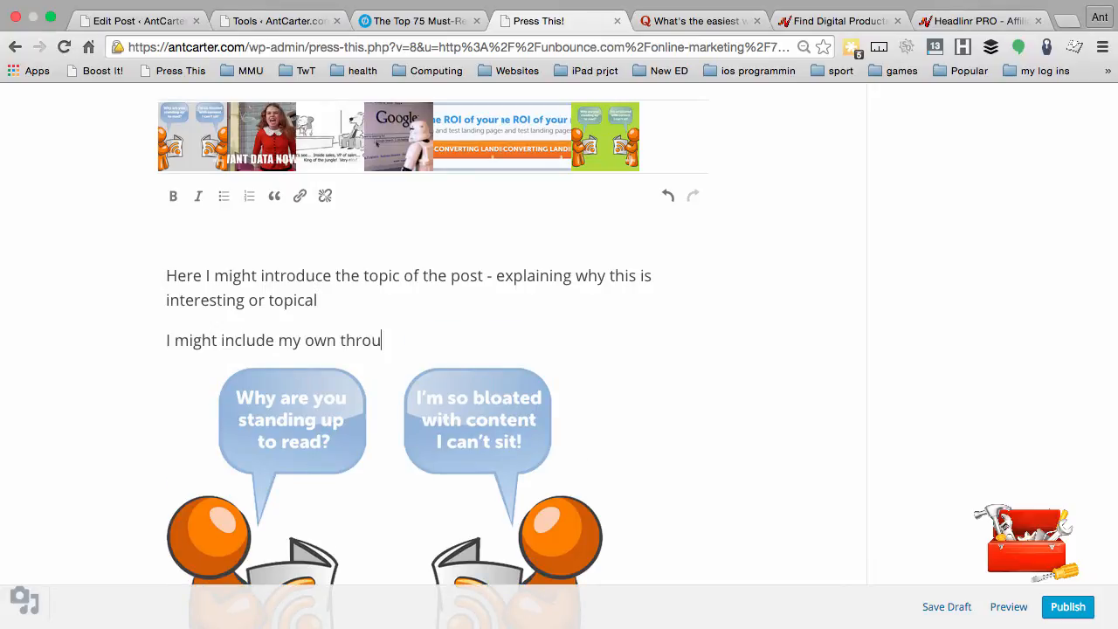
text(ghts and opinions.)
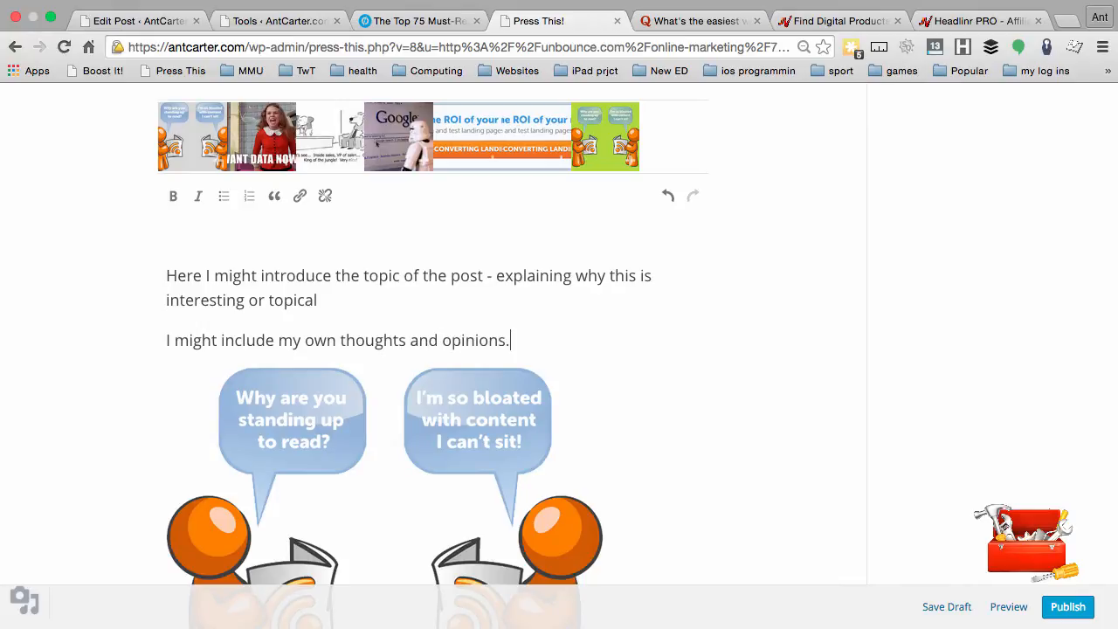
- Add a paragraph introducing other people's views and pointing to the excerpt below
text(And intr)
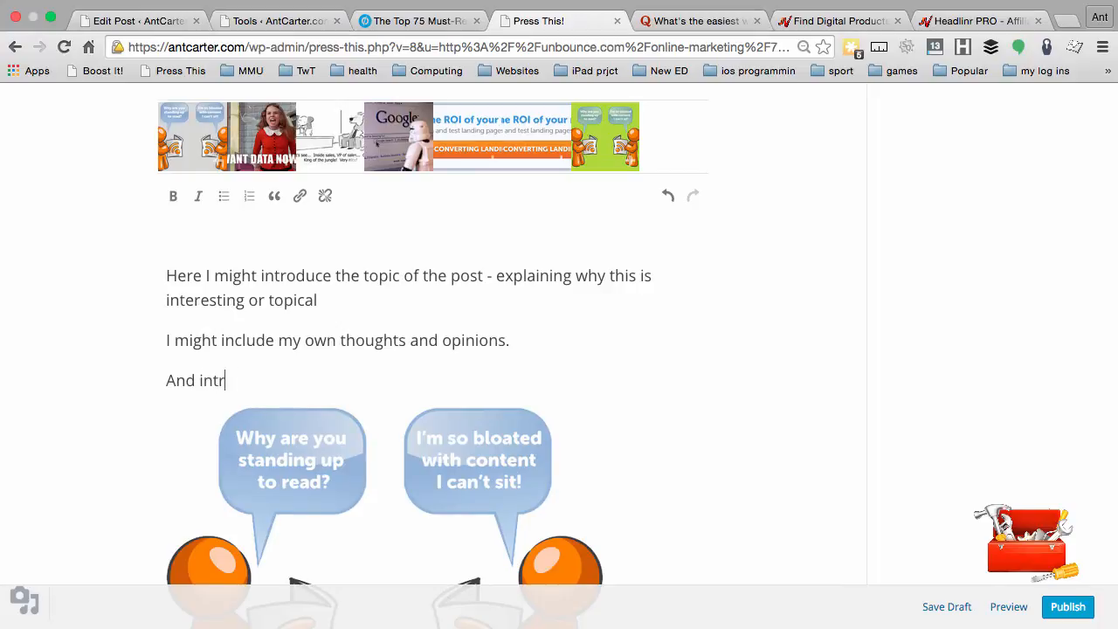
text(oduce othert peoples ... and th)
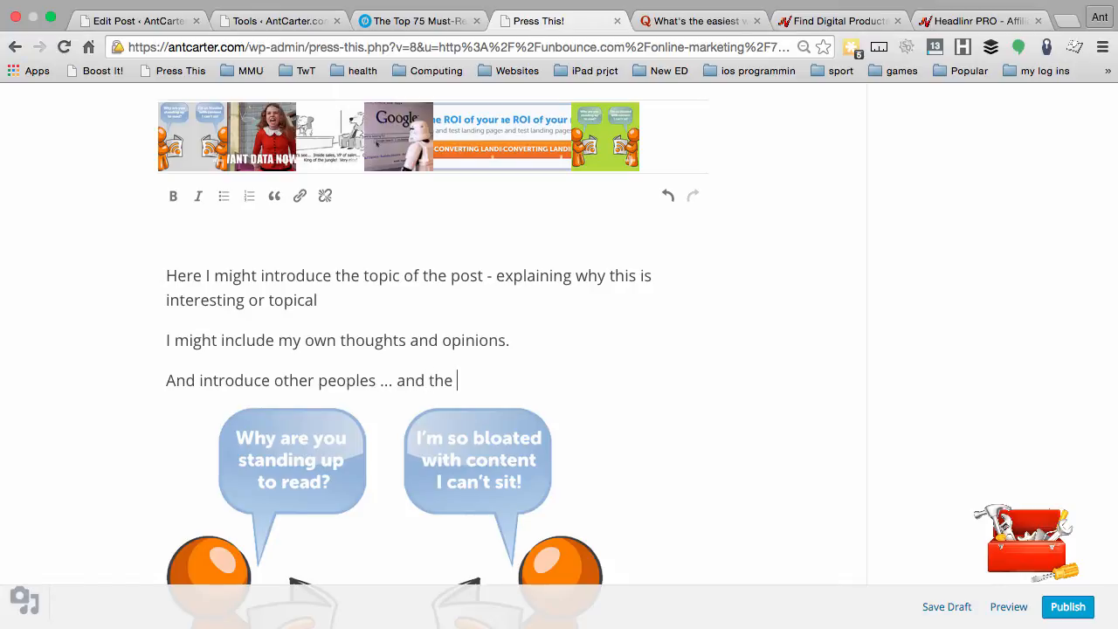
text(excerpt be)
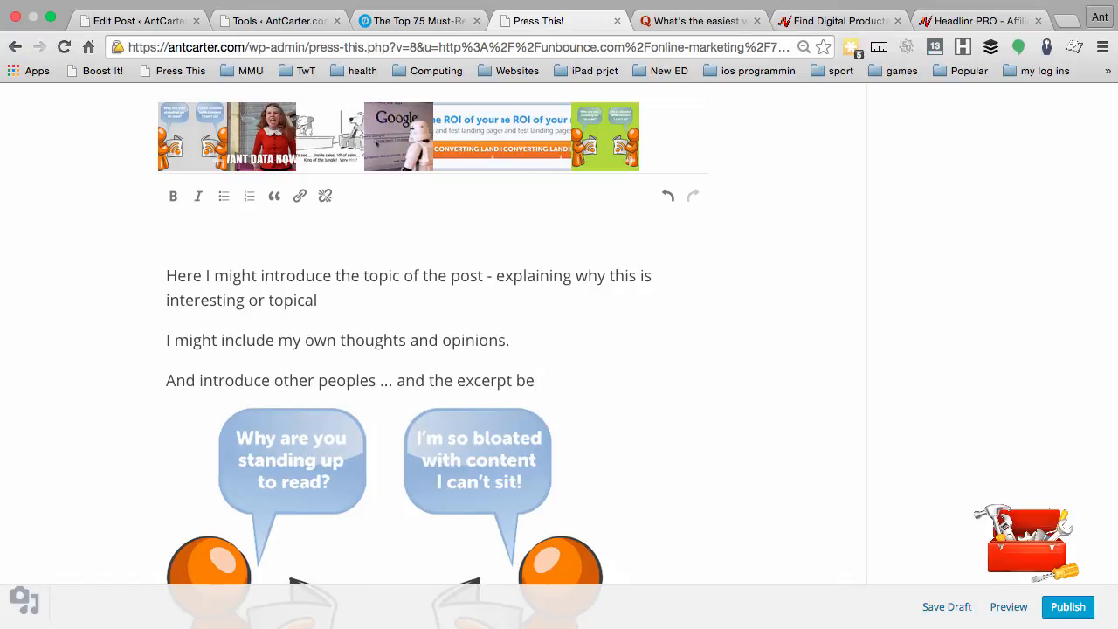
text(low.)
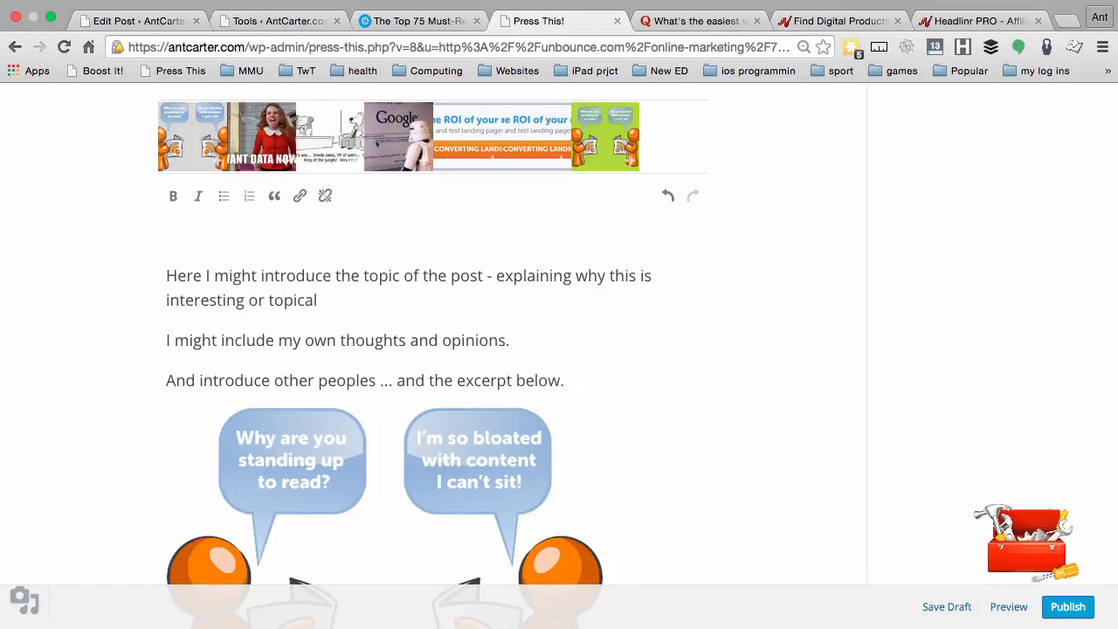
scroll(down, 3)
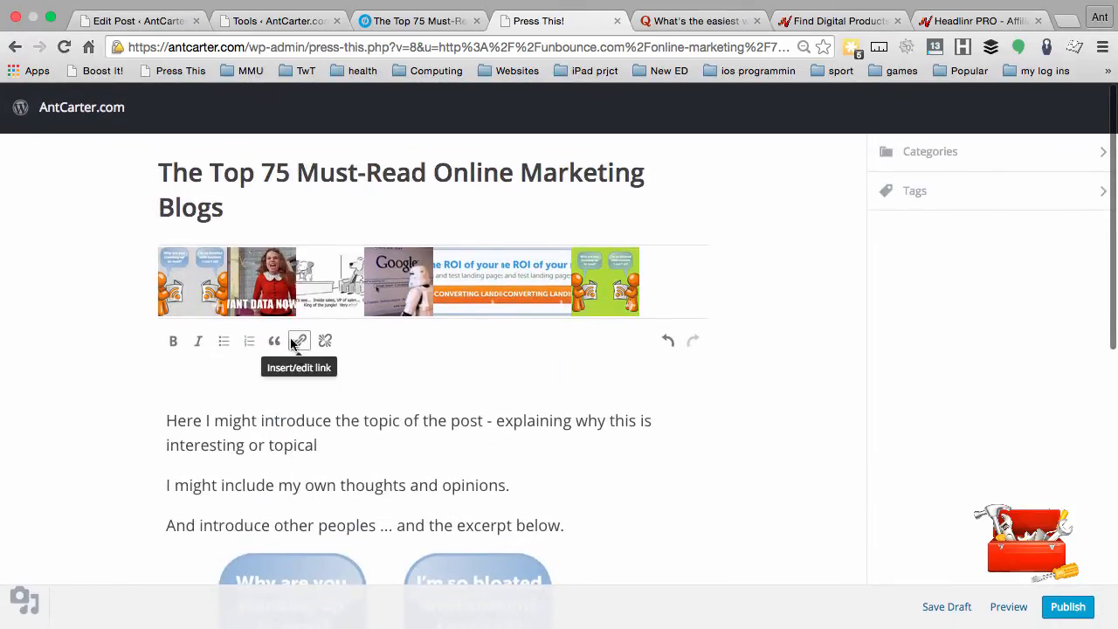
- Scroll through the post preview showing the intro, cartoon and quoted excerpt with source
scroll(down, 3)
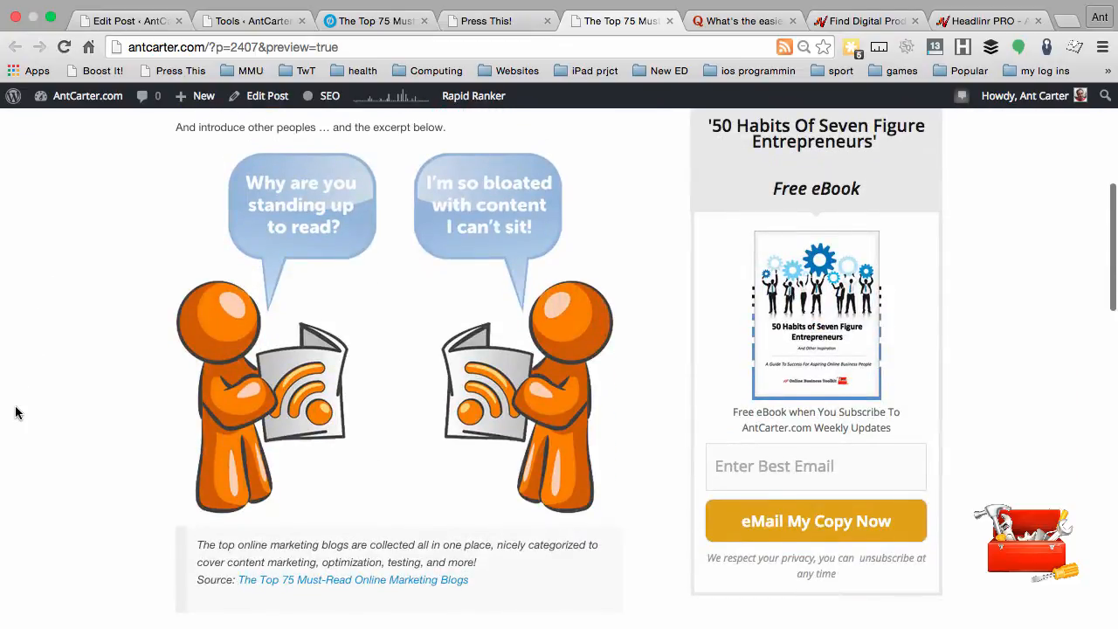
scroll(down, 3)
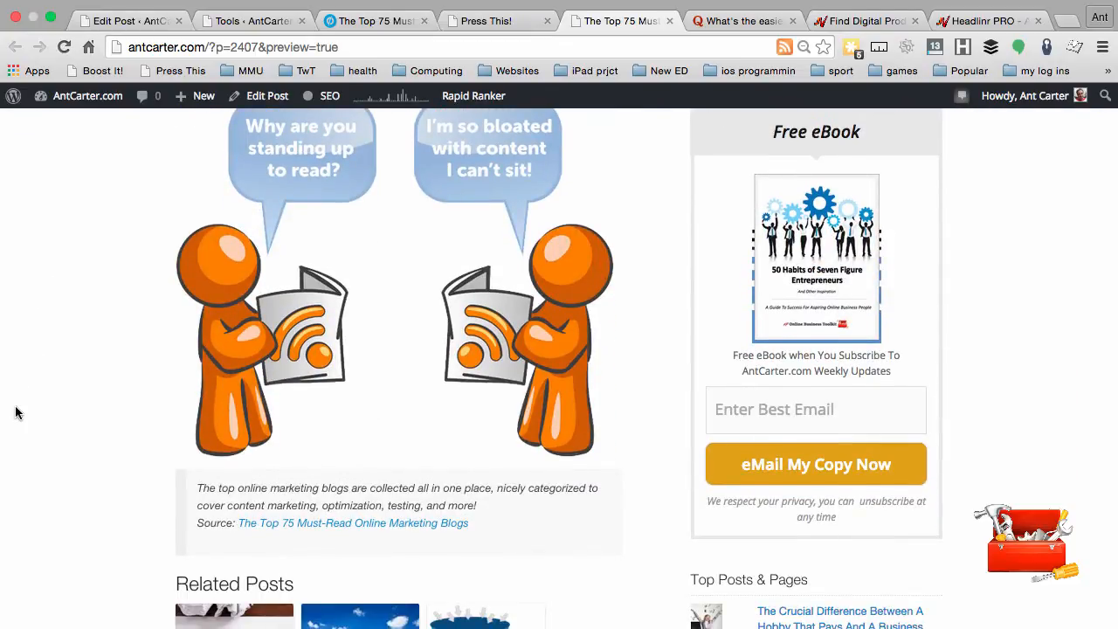
scroll(down, 3)
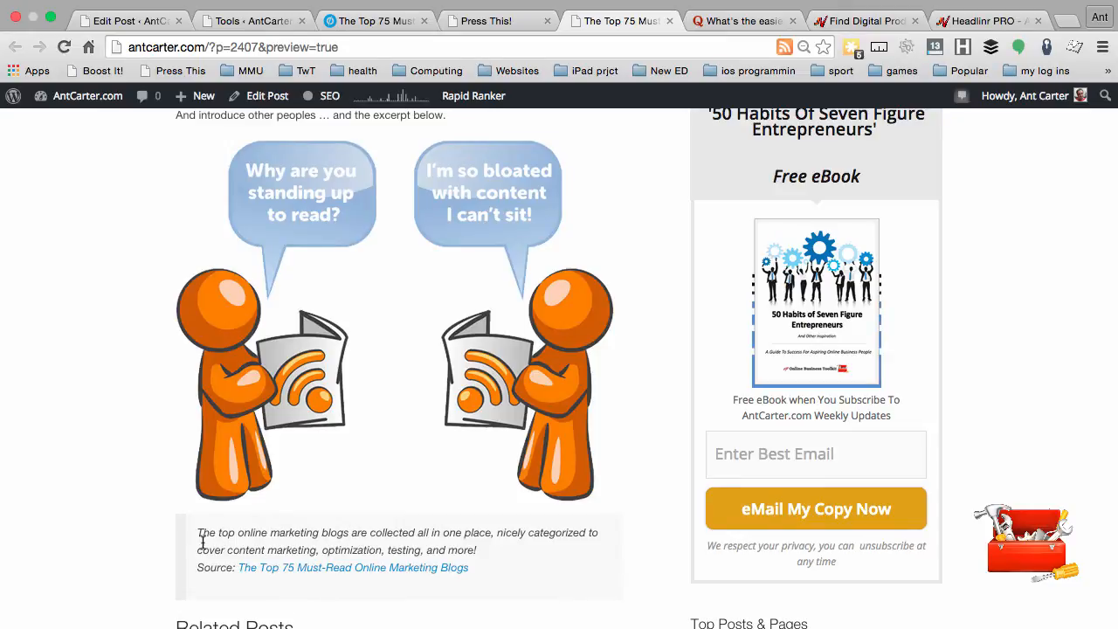
mouse_move(436, 447)
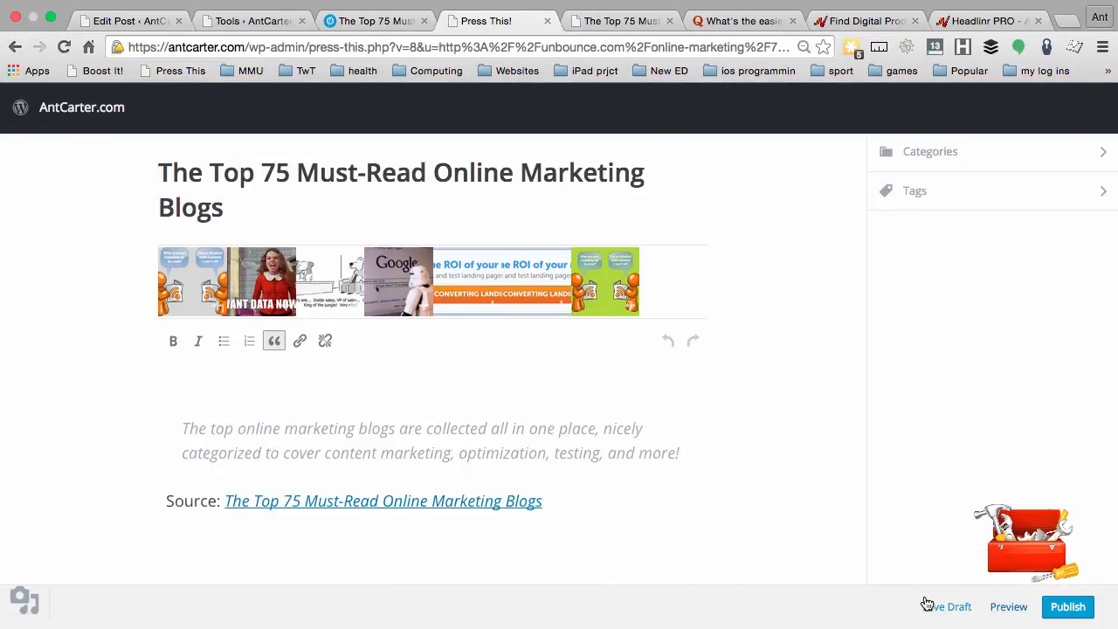
mouse_move(926, 592)
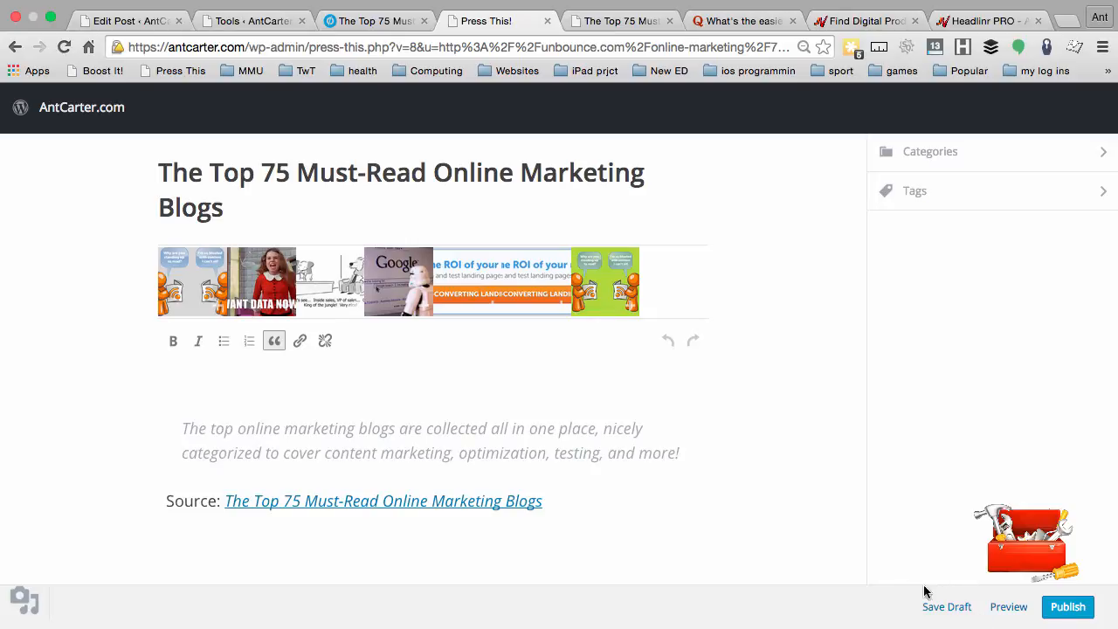
mouse_move(905, 625)
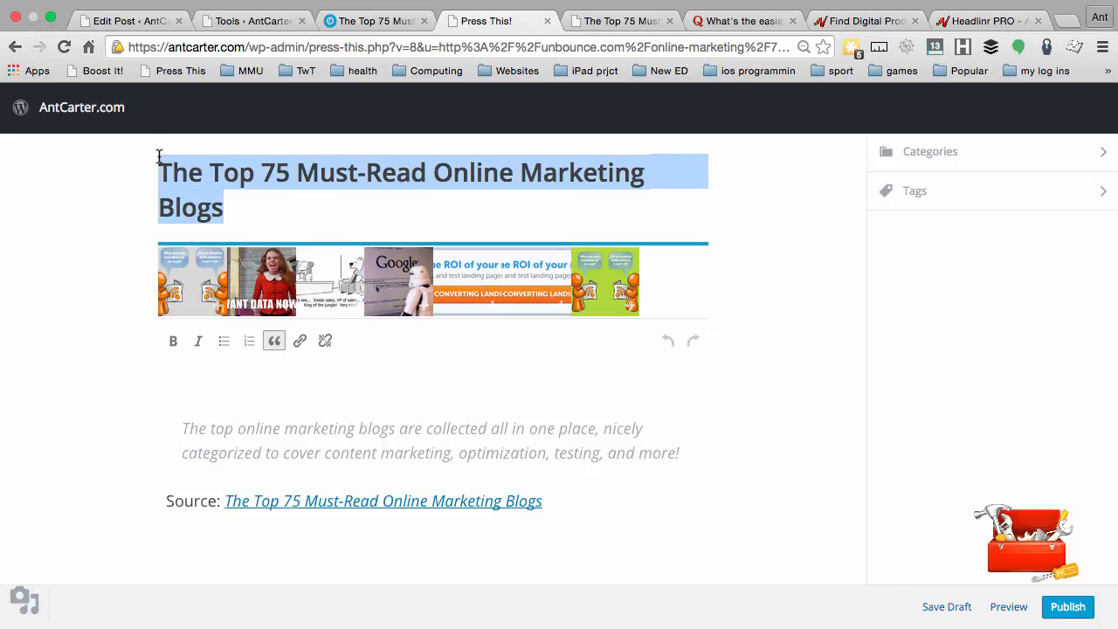
mouse_move(274, 213)
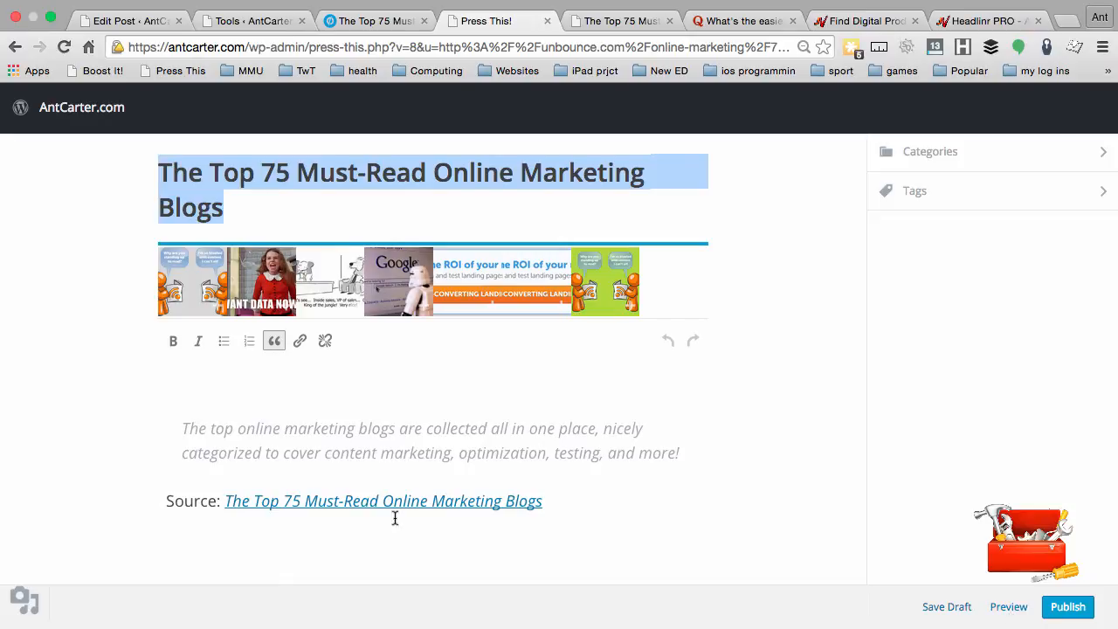
scroll(down, 3)
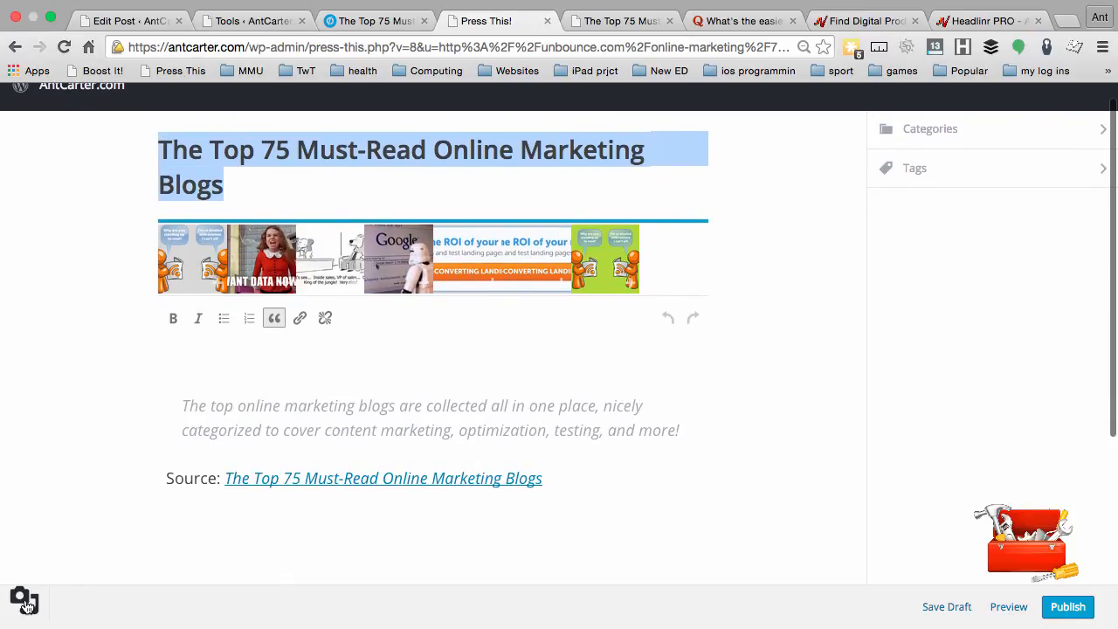
click(24, 600)
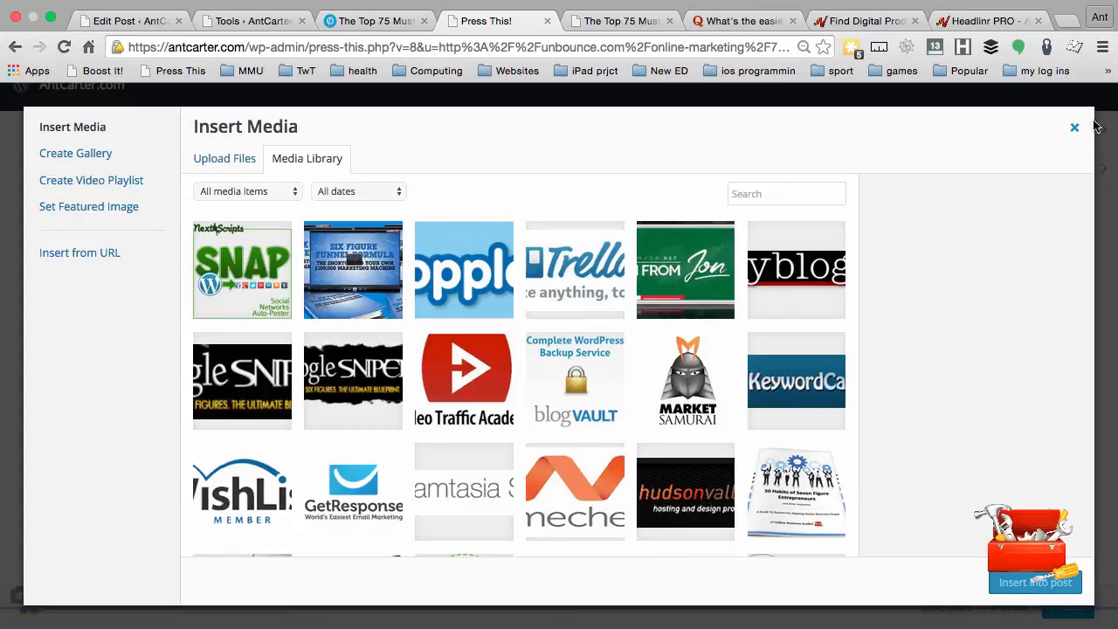
click(1076, 127)
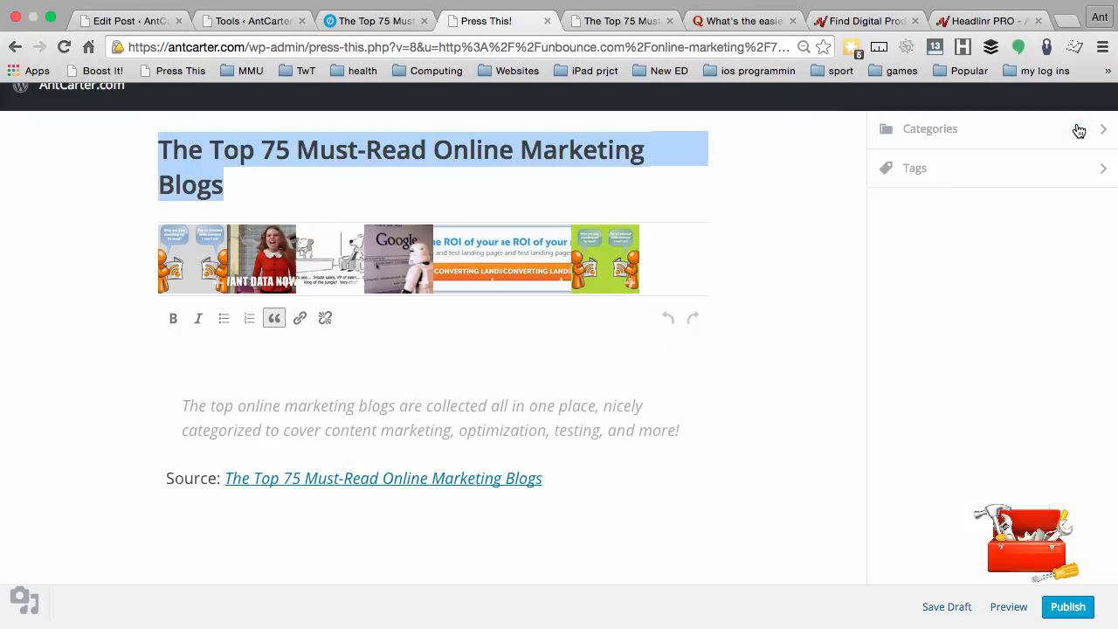
click(929, 130)
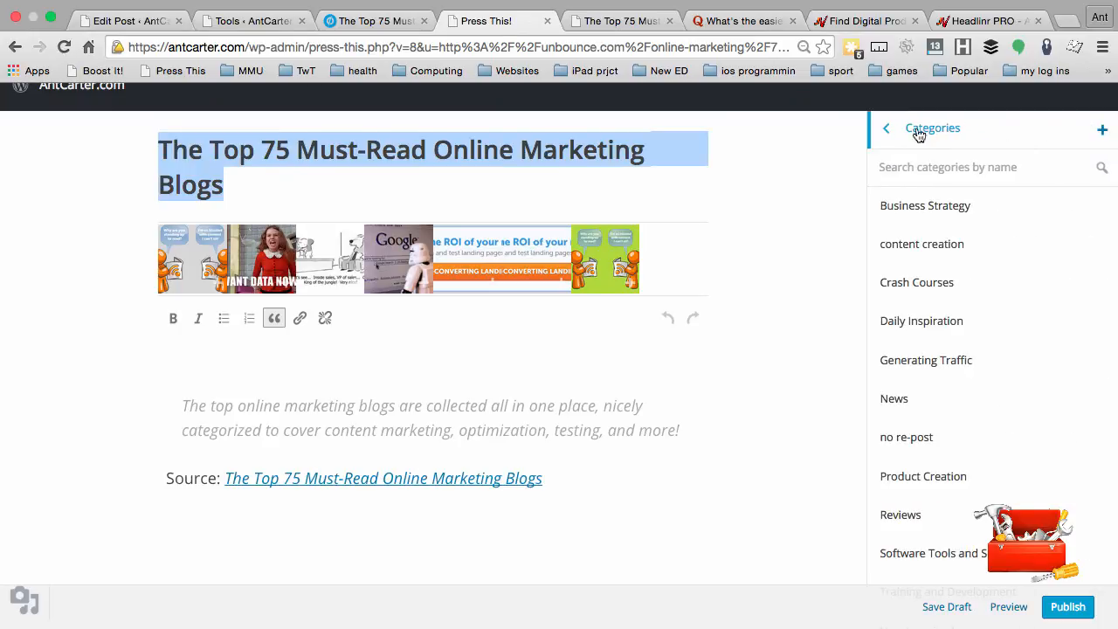
click(885, 129)
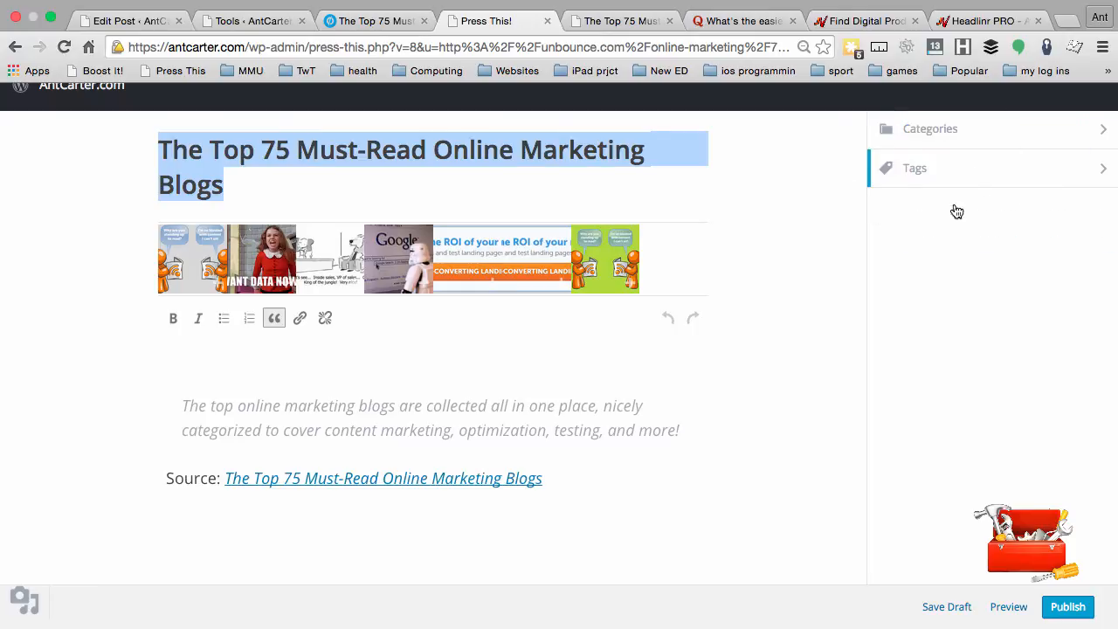
mouse_move(108, 301)
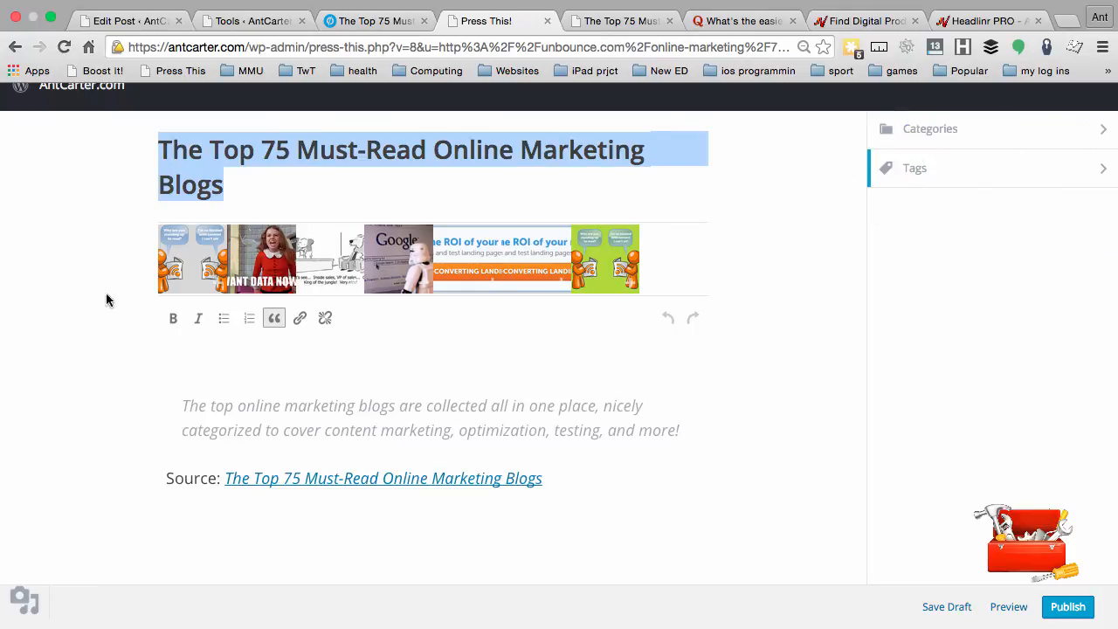
mouse_move(533, 608)
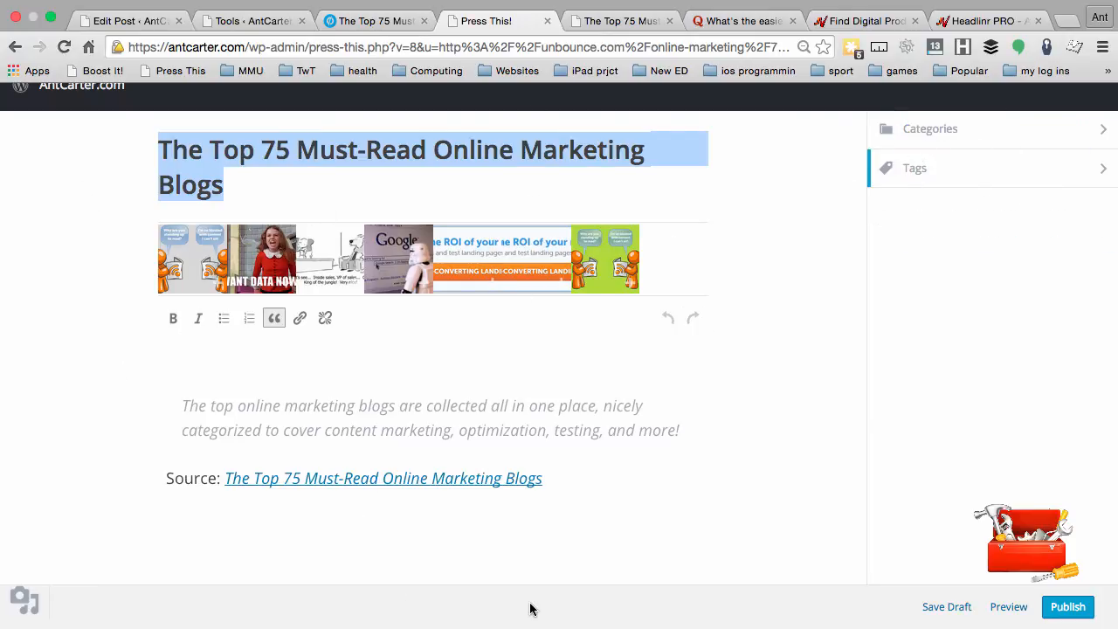